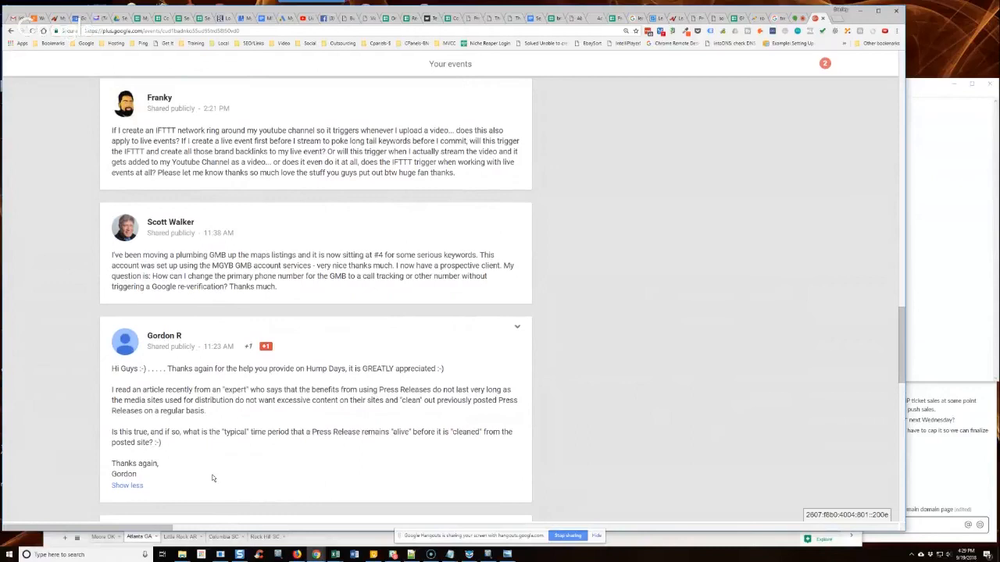
- Highlight Gordon's question about the typical time a press release stays live
{"action": "left_click_drag", "start_coordinate": [175, 431], "coordinate": [304, 432]}
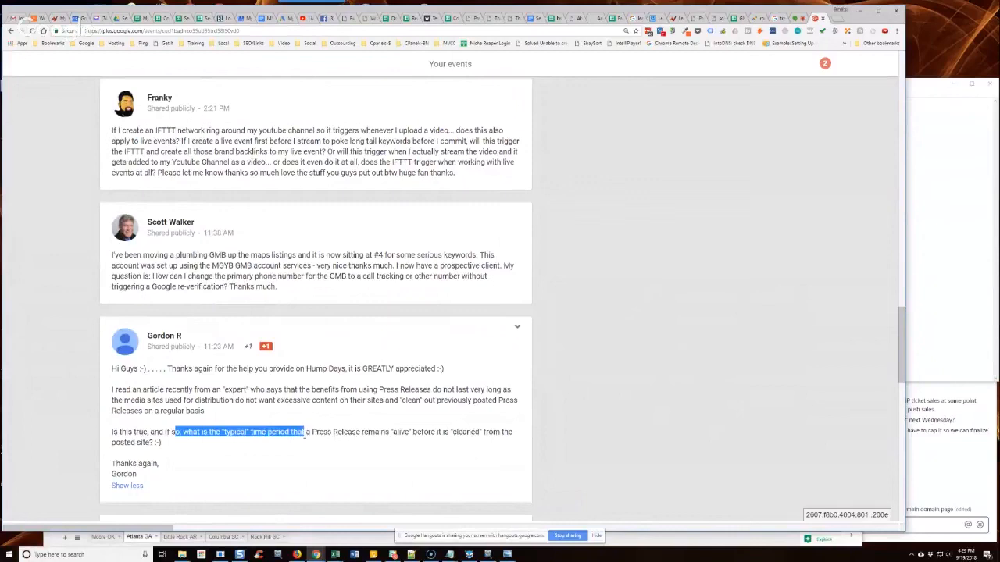